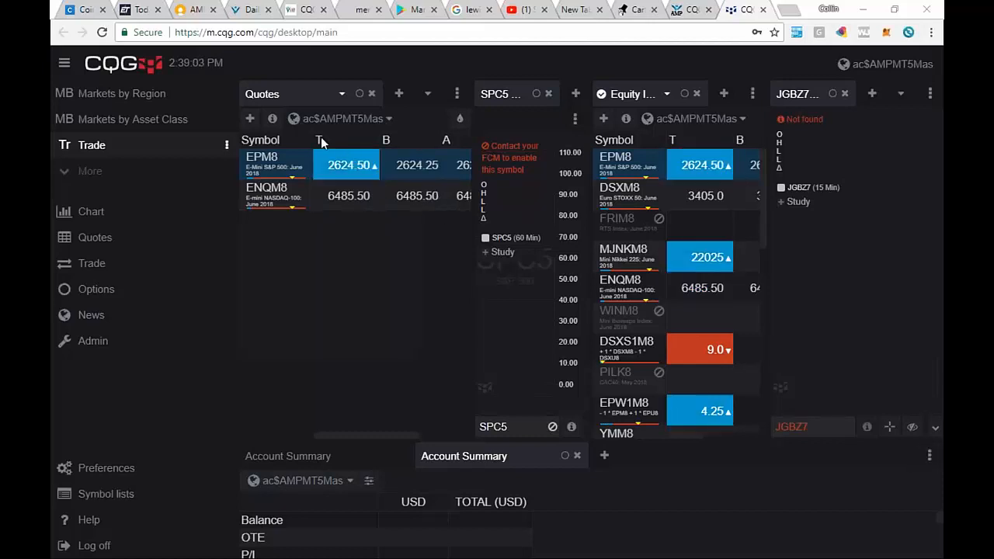
Search for the Hang Seng Index future HSIK8 and add it to the Quotes list
click(248, 118)
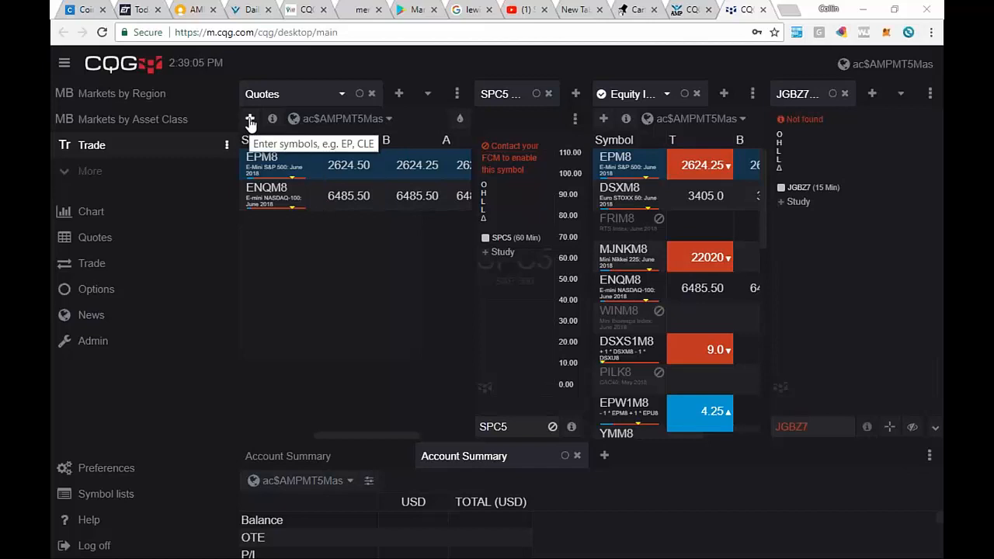
click(250, 118)
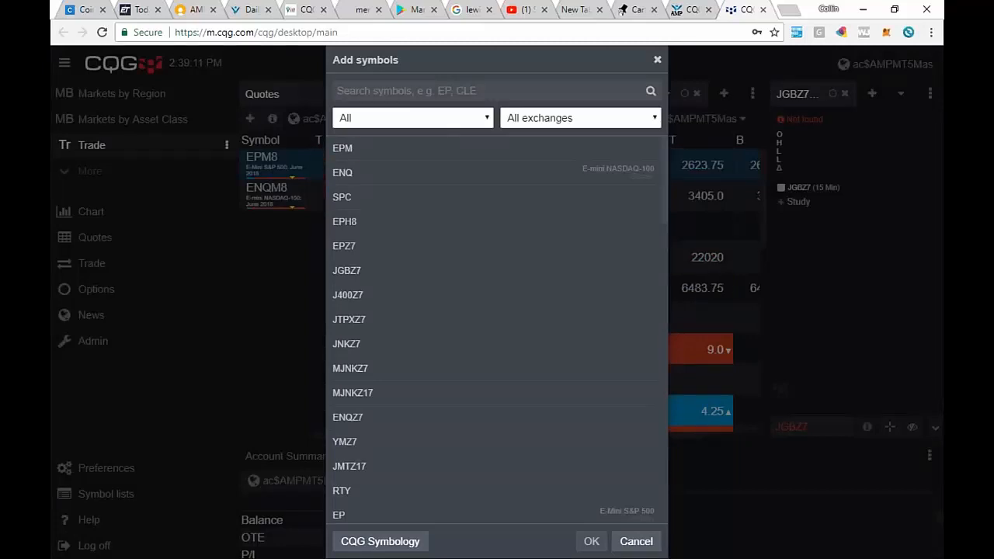
text(H)
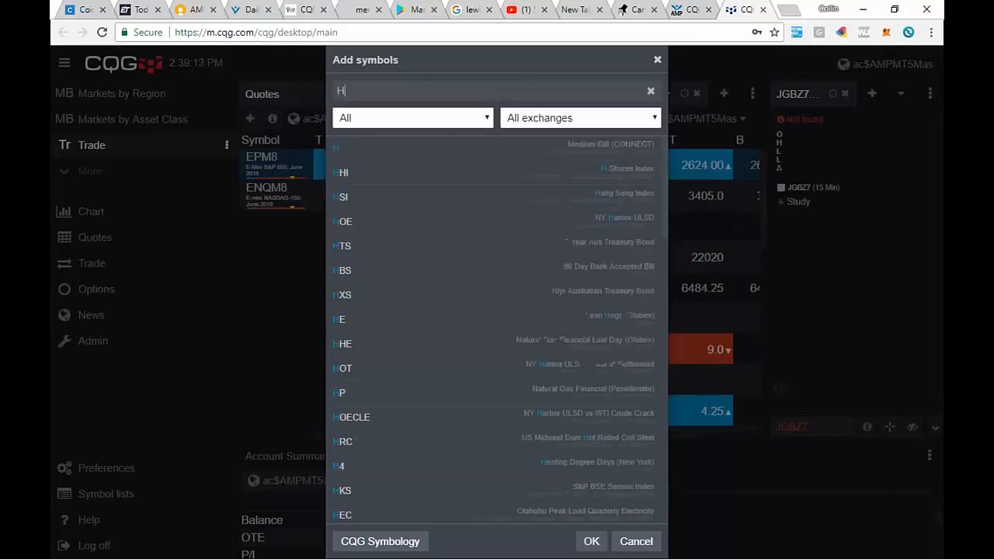
text(ANG)
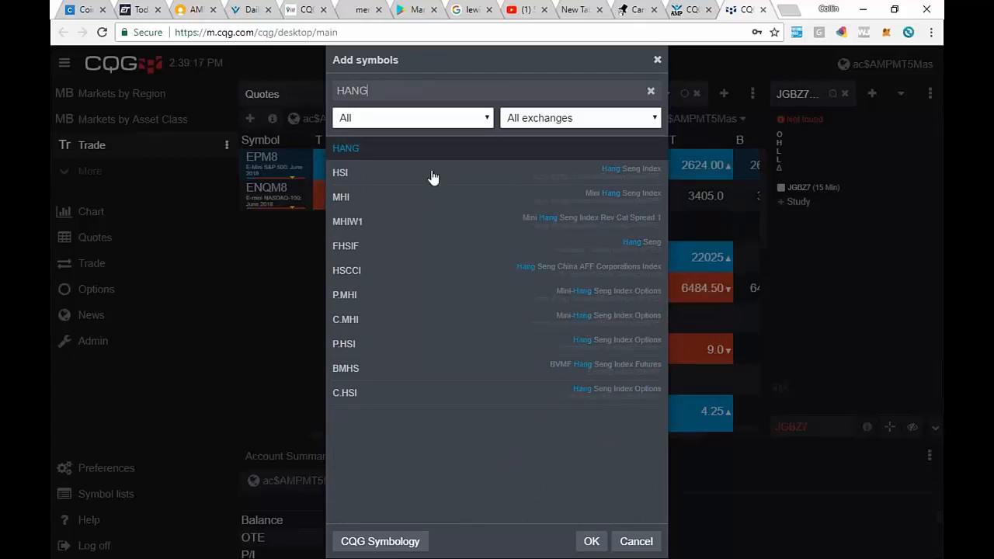
mouse_move(365, 177)
text(HSIK)
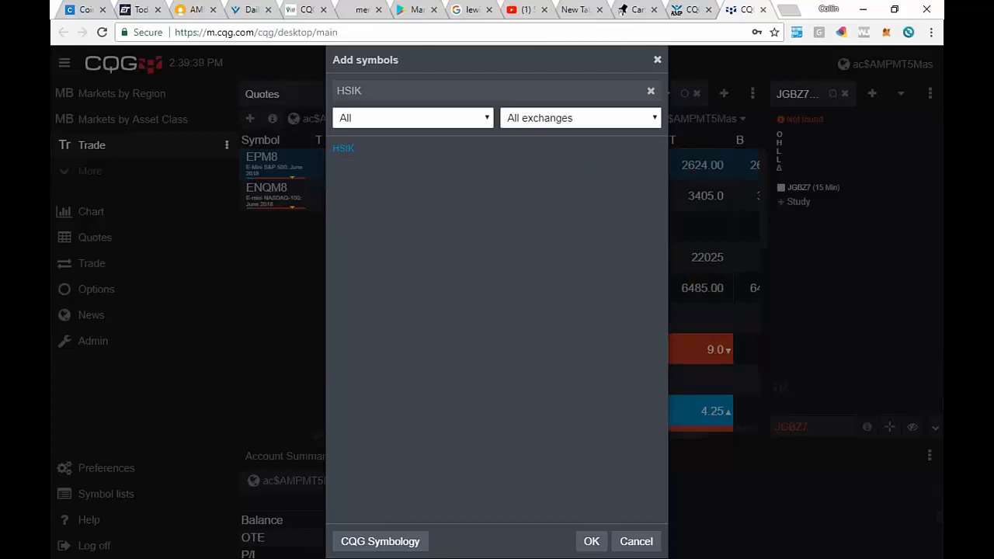
text(8)
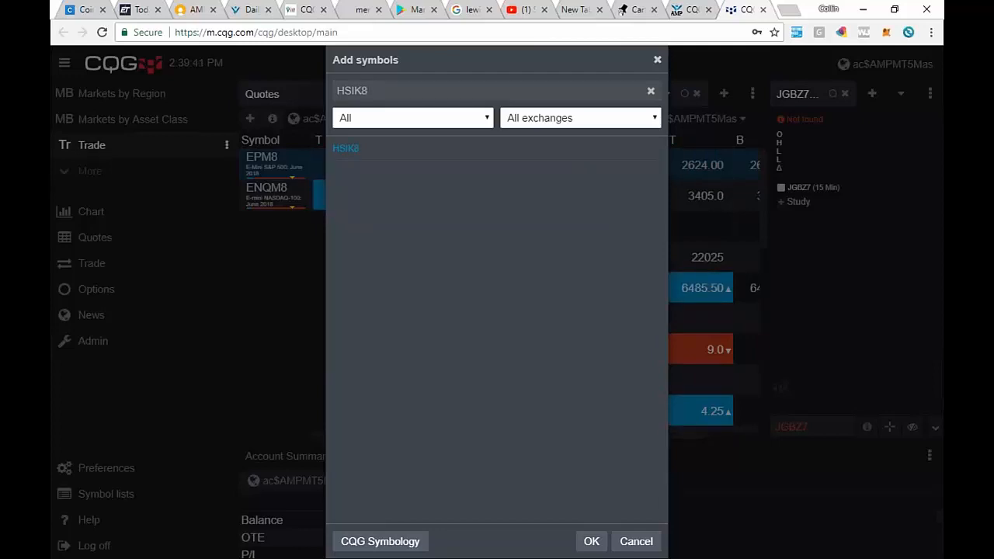
click(590, 540)
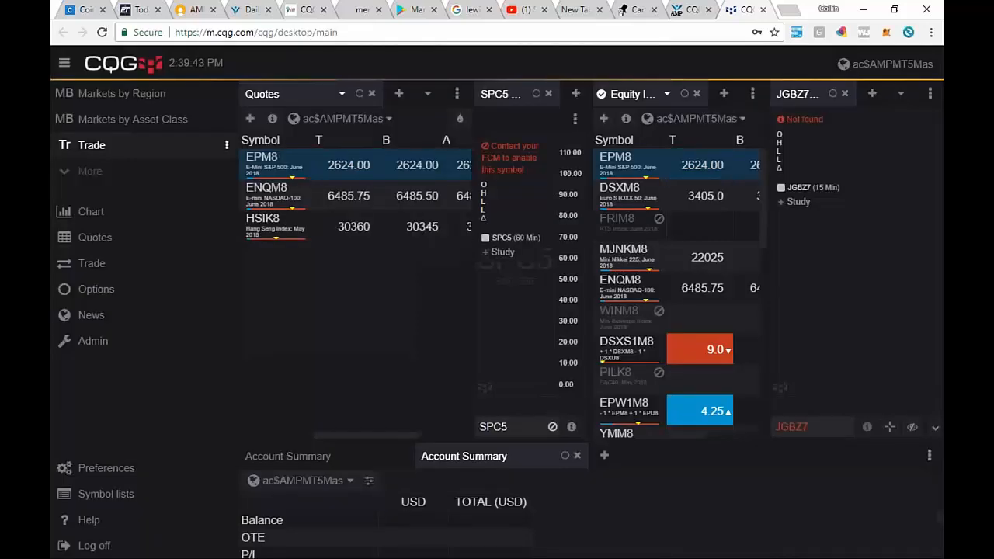
mouse_move(271, 225)
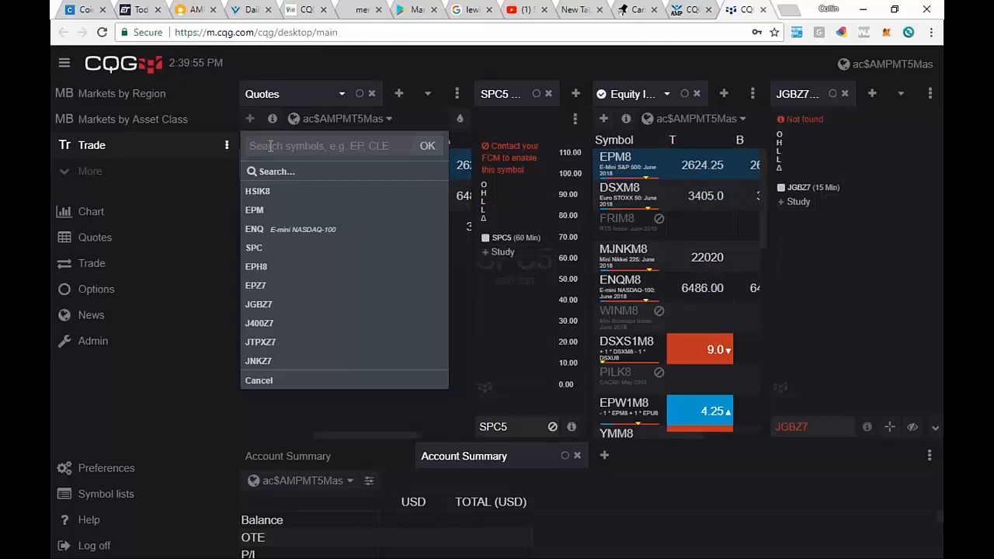
Add MHIK8, the Mini Hang Seng May 2018 future, as the fourth Quotes row
text(M)
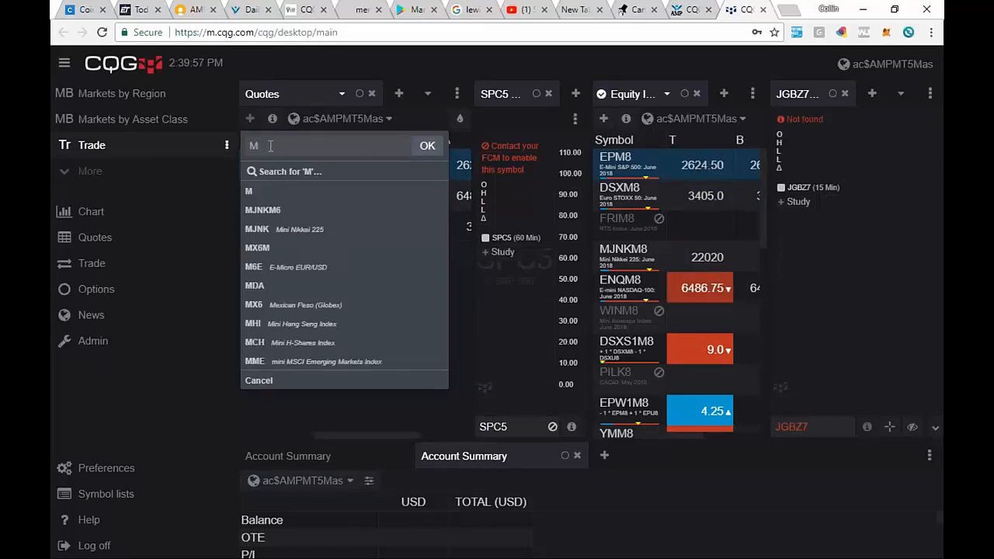
text(H)
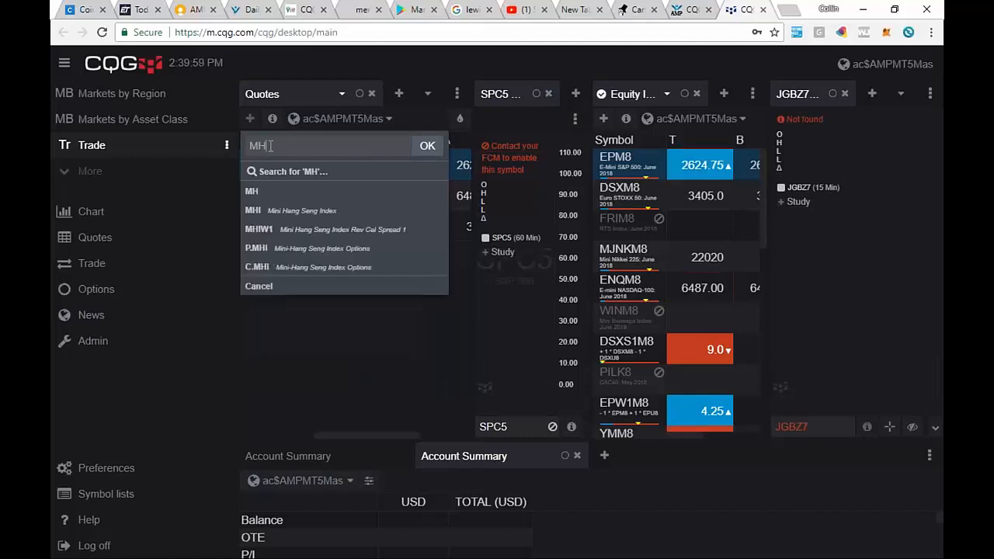
text(IK)
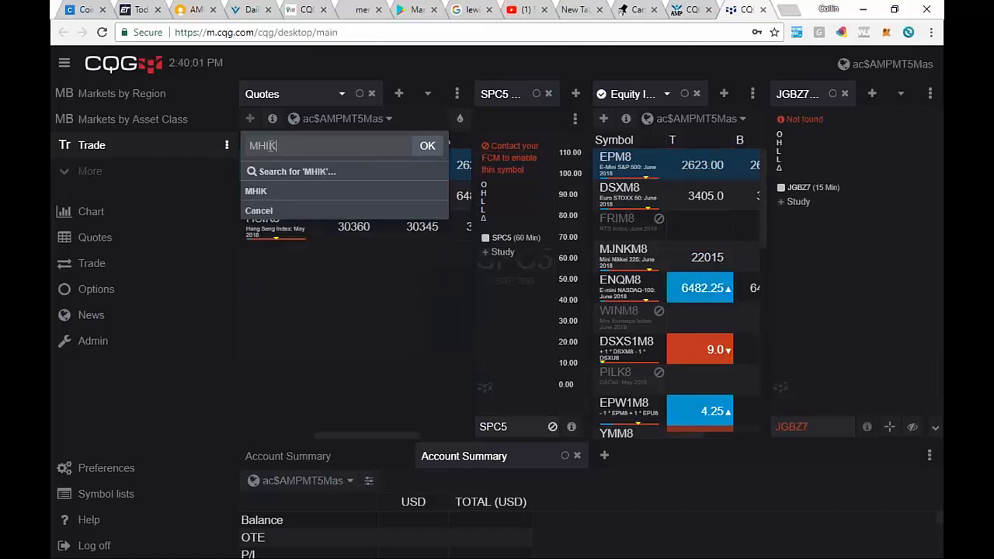
text(8)
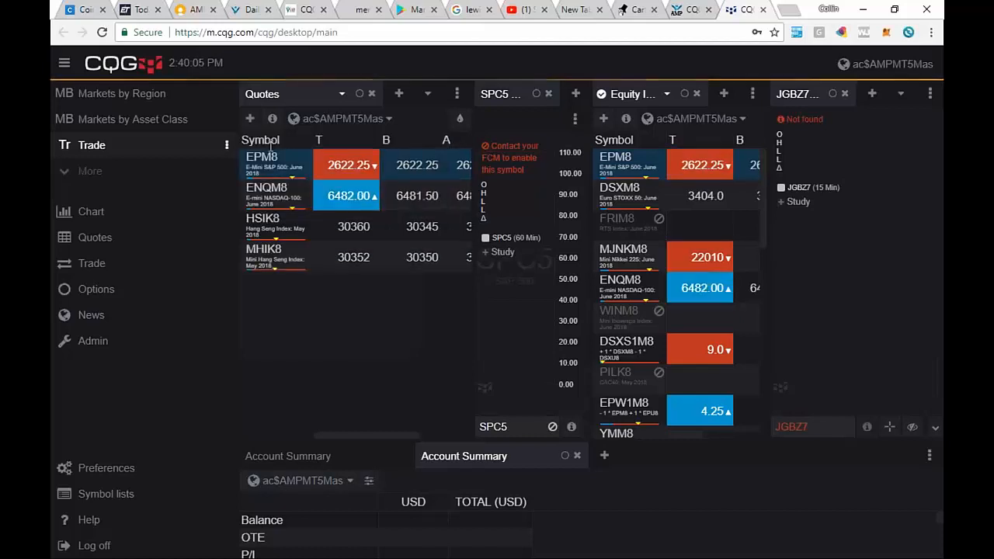
click(249, 118)
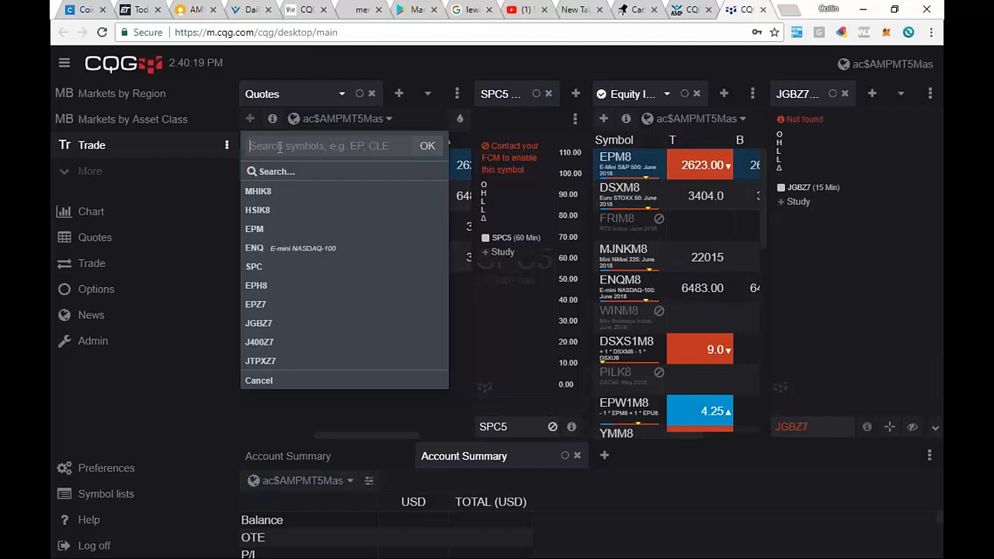
Add HHIK8, the H-Shares Index May 2018 future, as the fifth Quotes row
text(H)
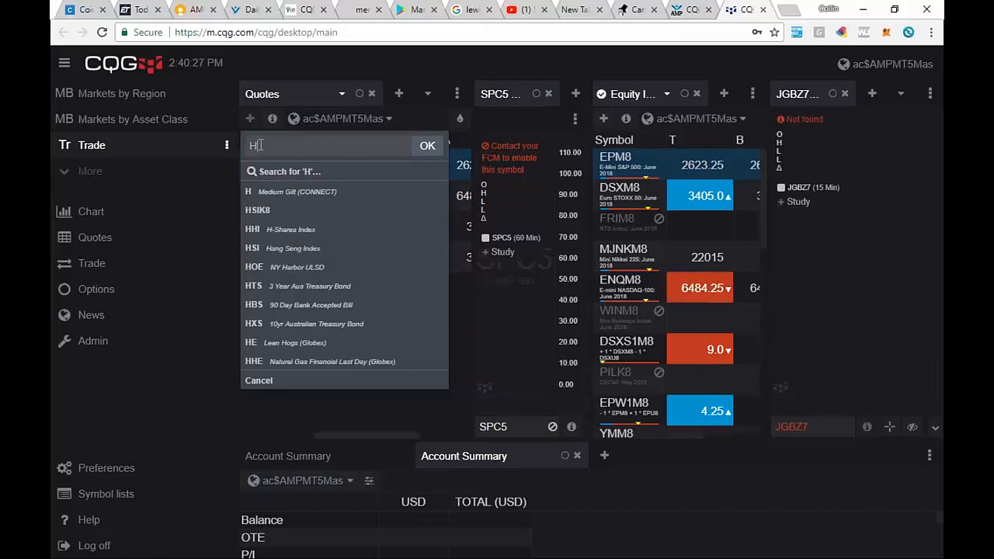
text(HIK)
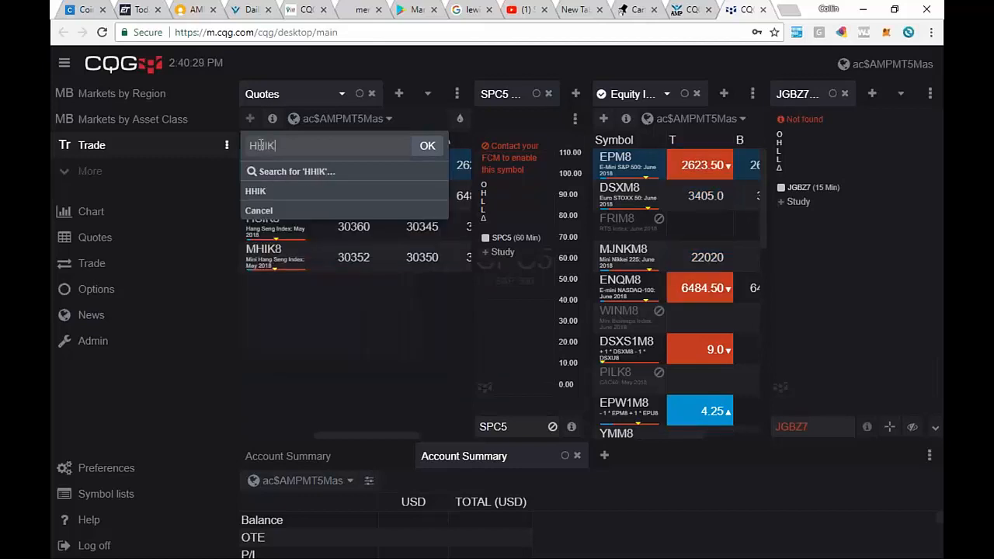
text(8)
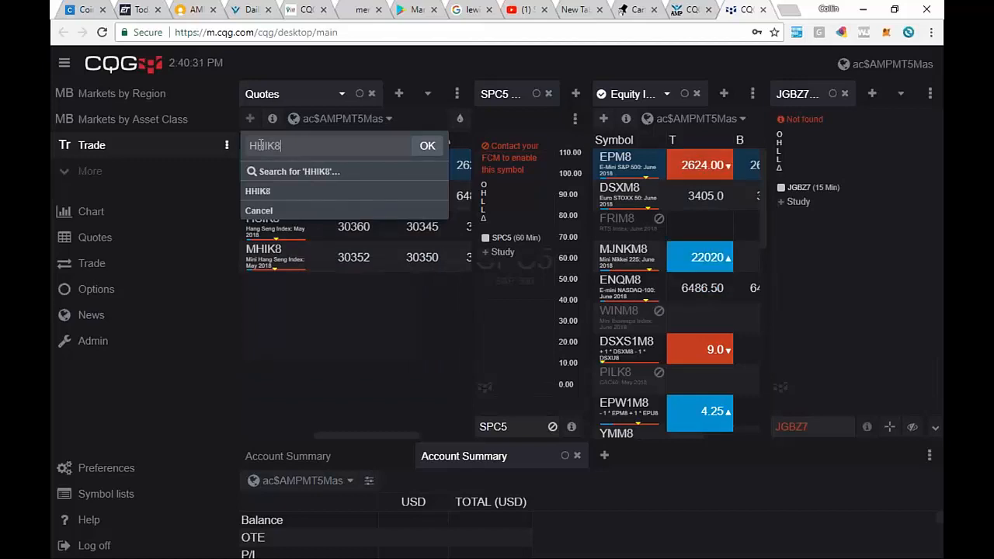
click(427, 146)
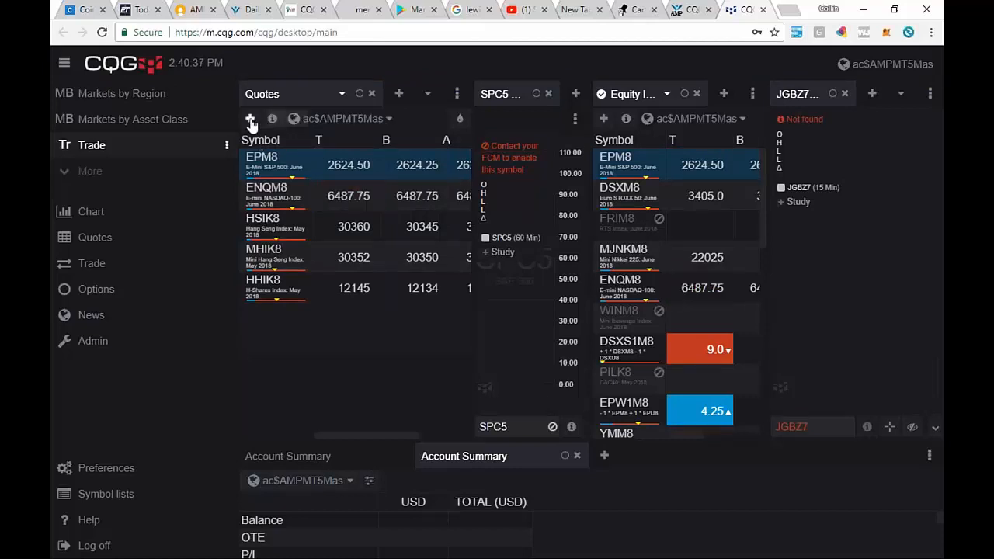
Add MCHM8, the Mini H-Shares June 2018 future, as the sixth Quotes row
click(251, 118)
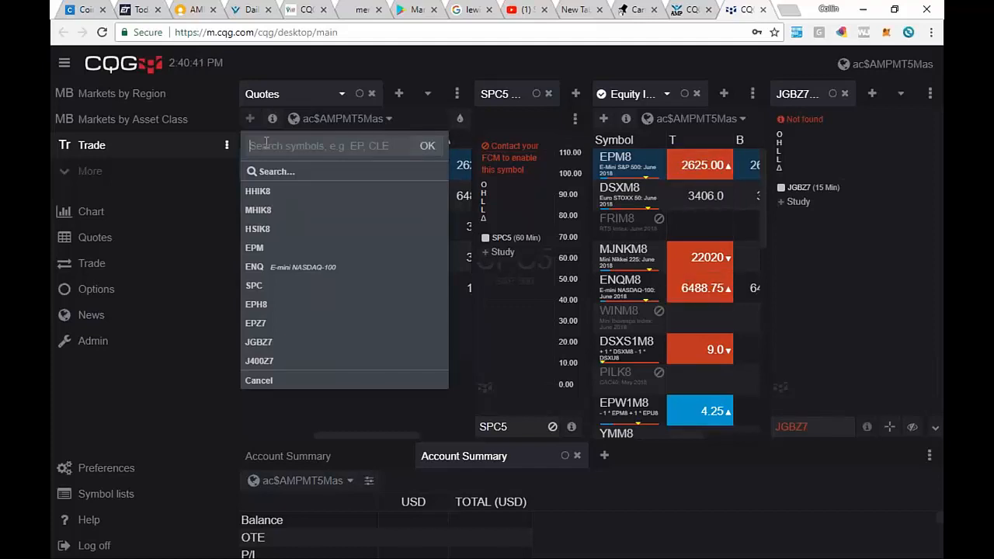
text(M)
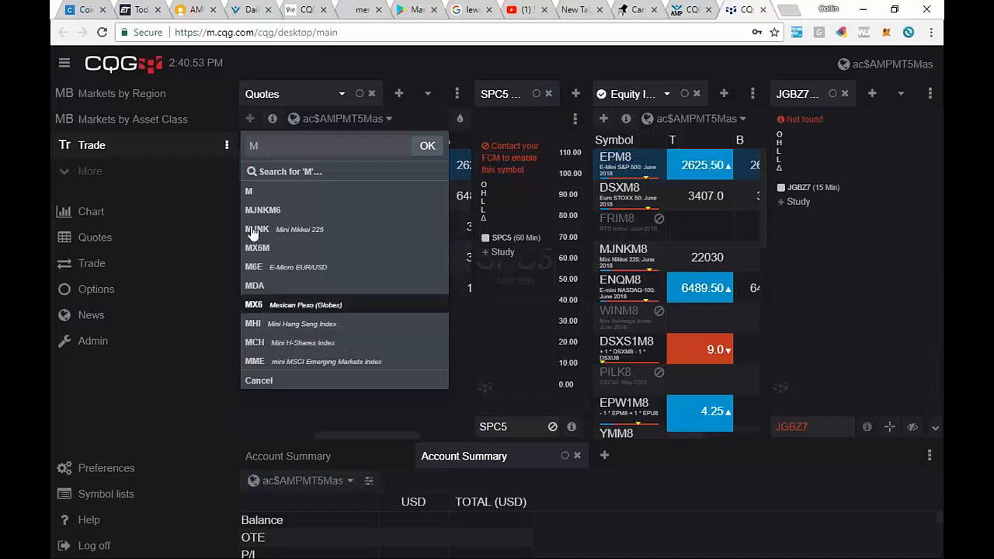
text(CHM)
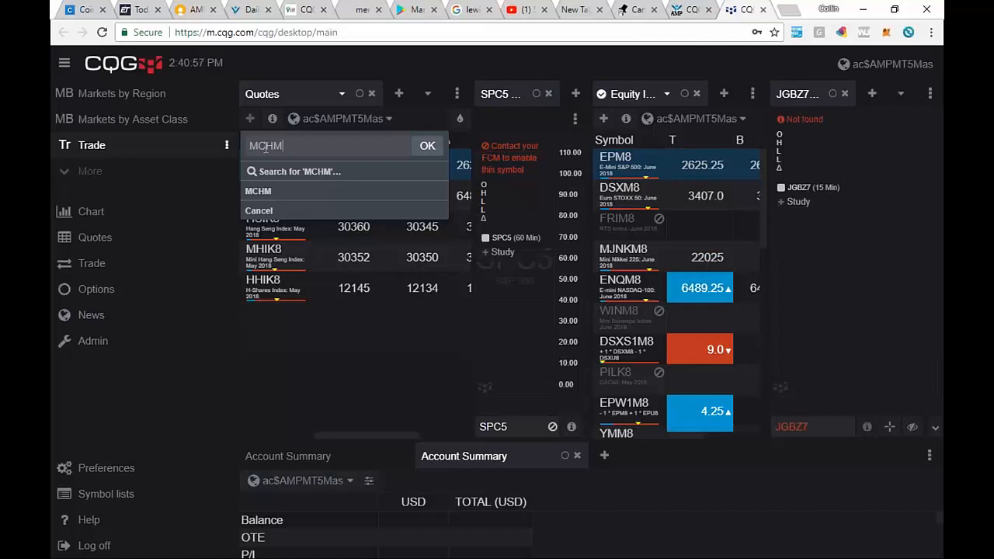
text(8)
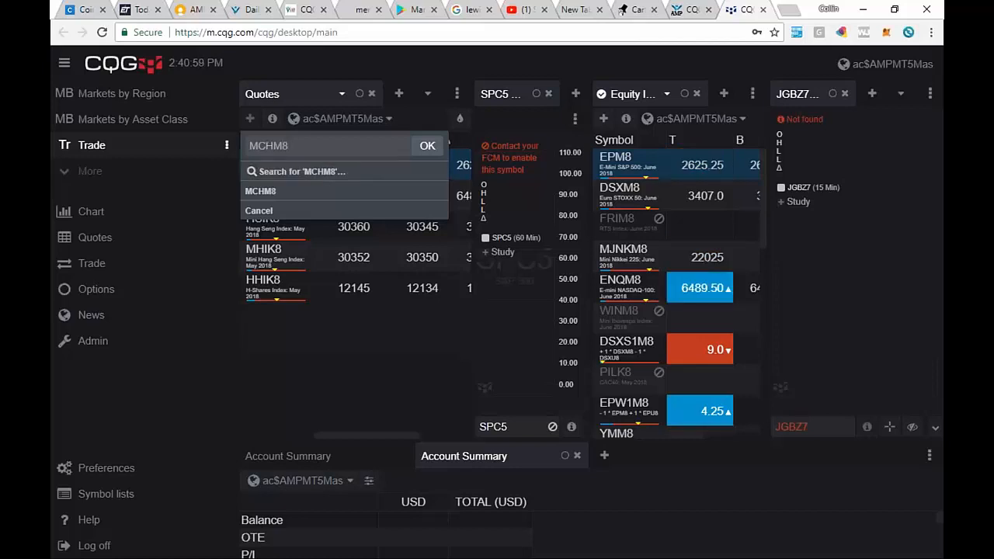
click(427, 146)
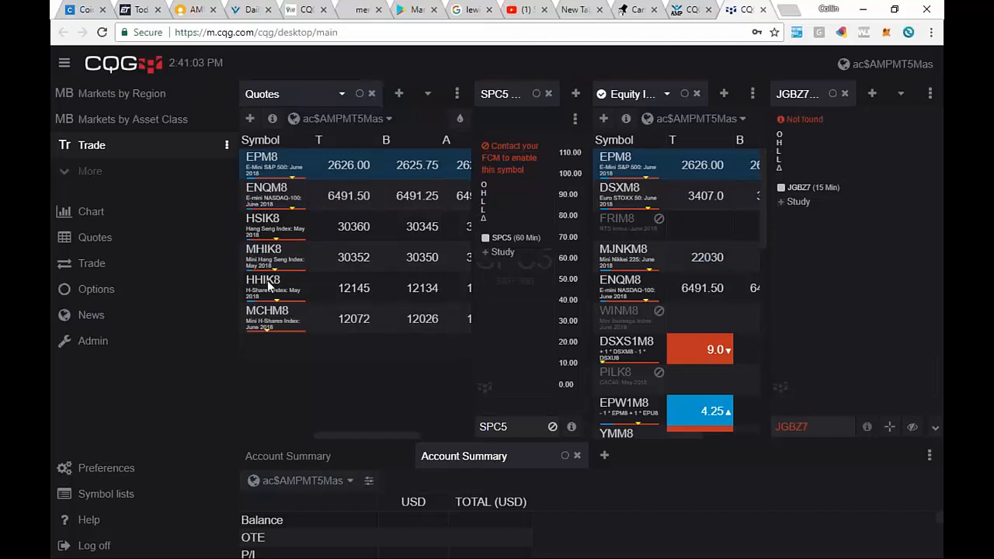
mouse_move(271, 321)
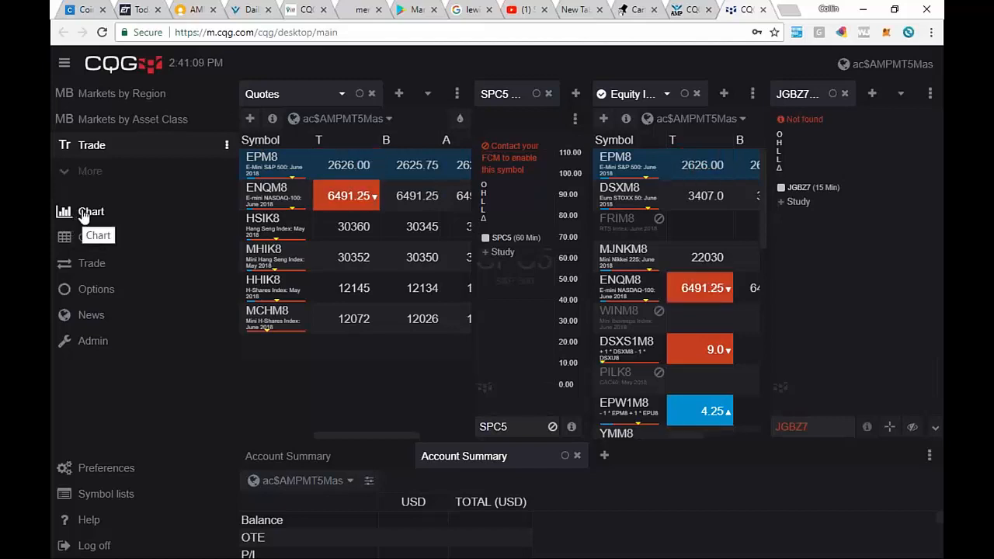
Create a Candles chart and plot HSIK8 on it at 60-minute bars
click(92, 211)
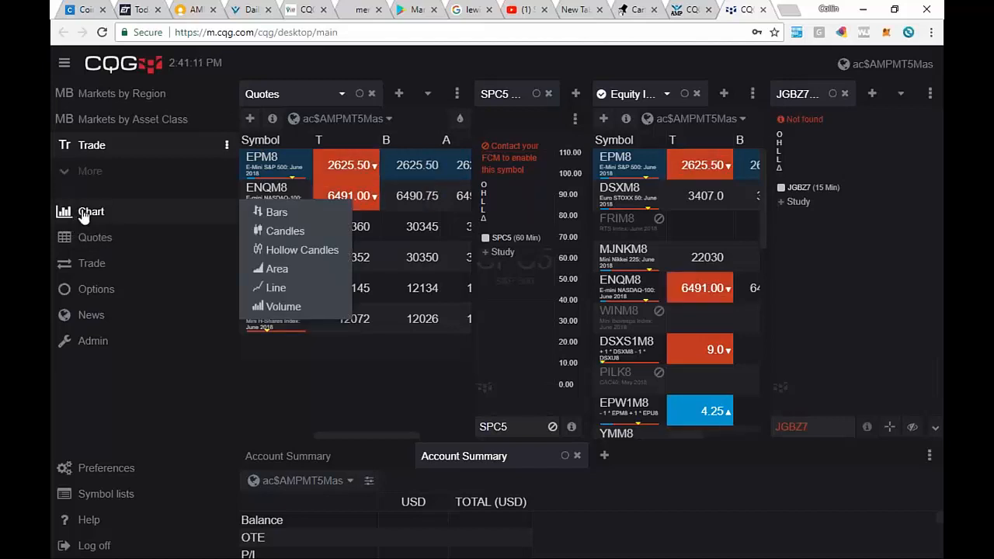
click(286, 230)
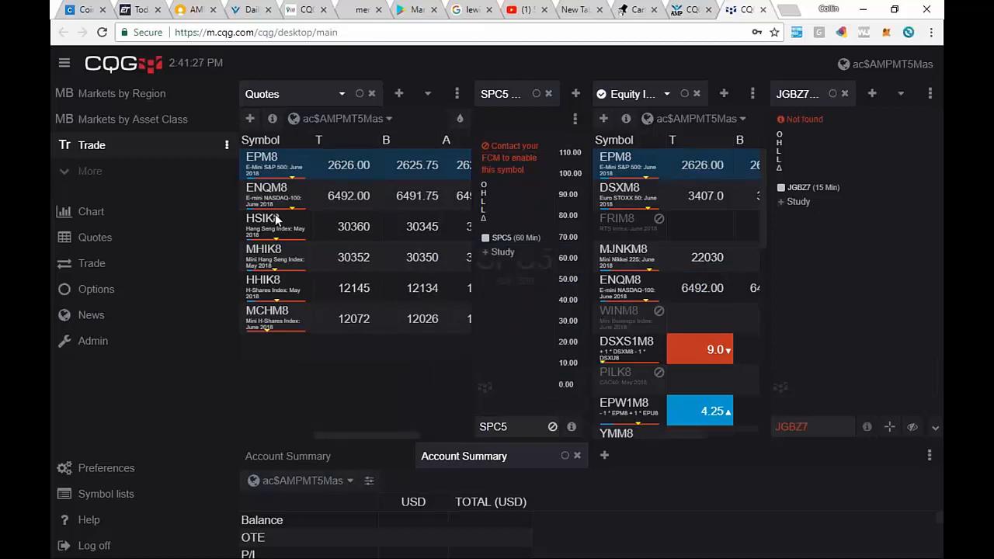
click(263, 226)
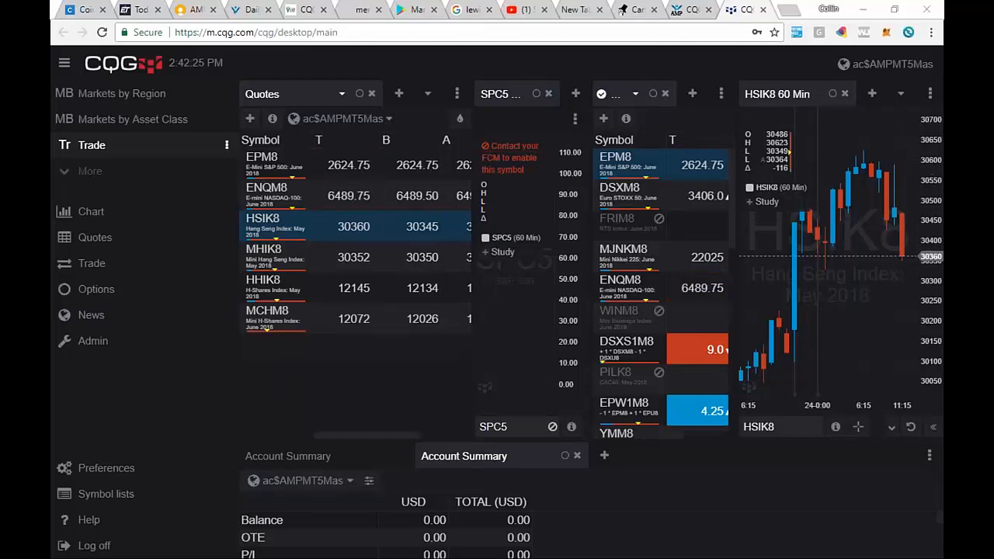
mouse_move(873, 94)
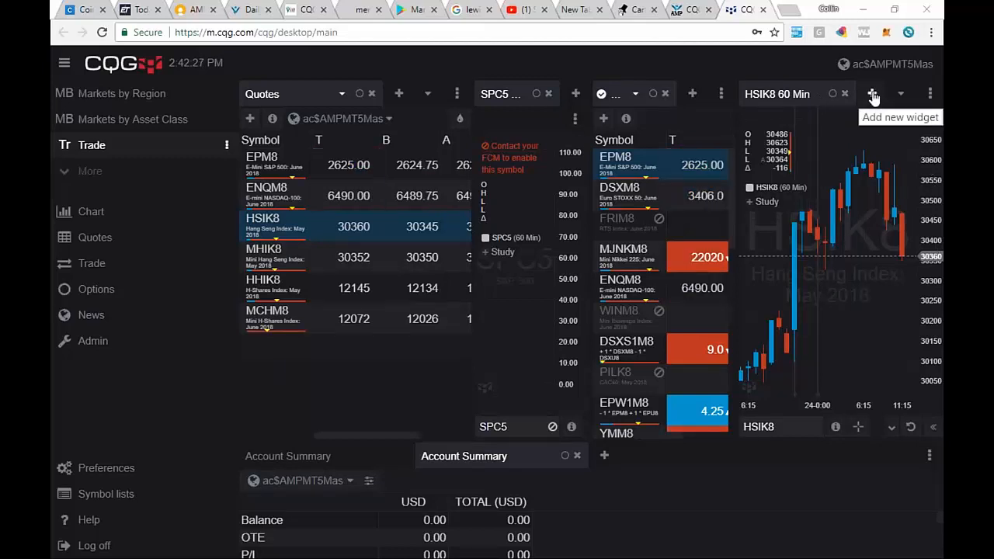
Add a second Candles chart widget showing HSIK8 at 60 minutes
click(872, 94)
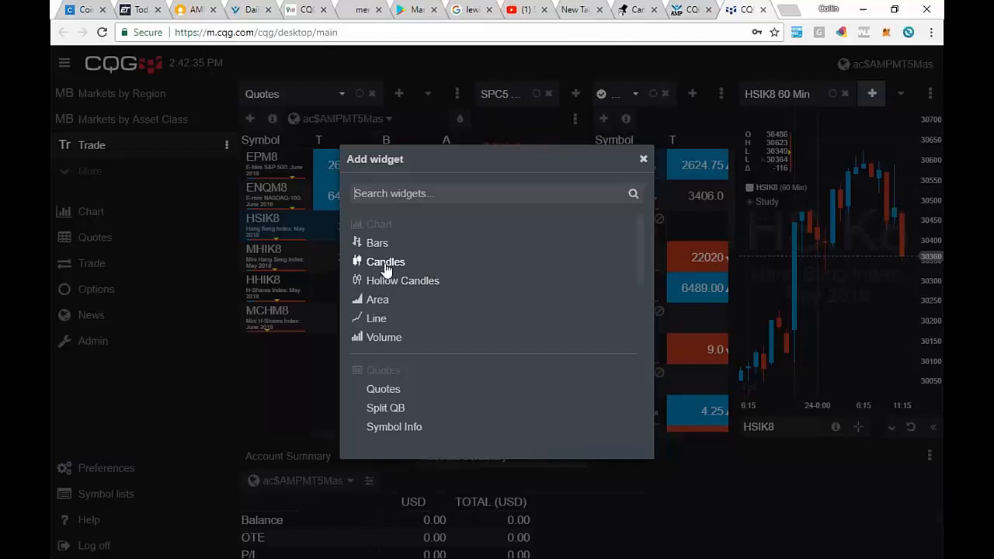
click(643, 159)
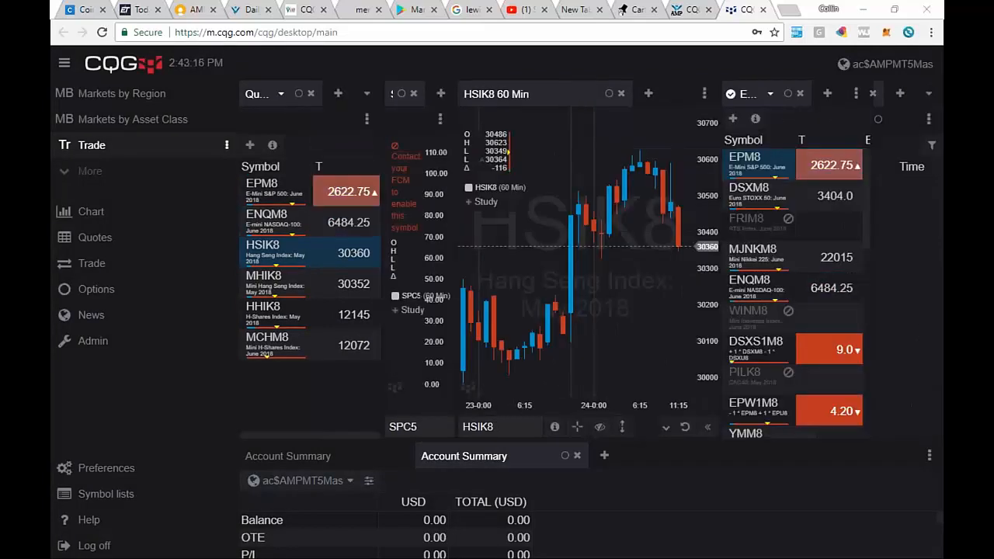
mouse_move(671, 156)
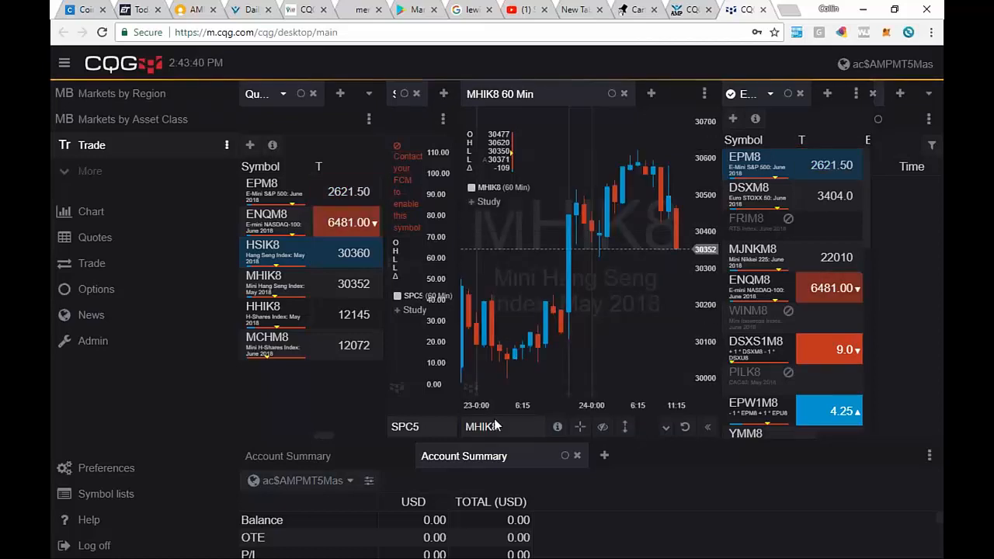
Switch the new chart's symbol to MCHM8, then back to HSIK8
click(481, 425)
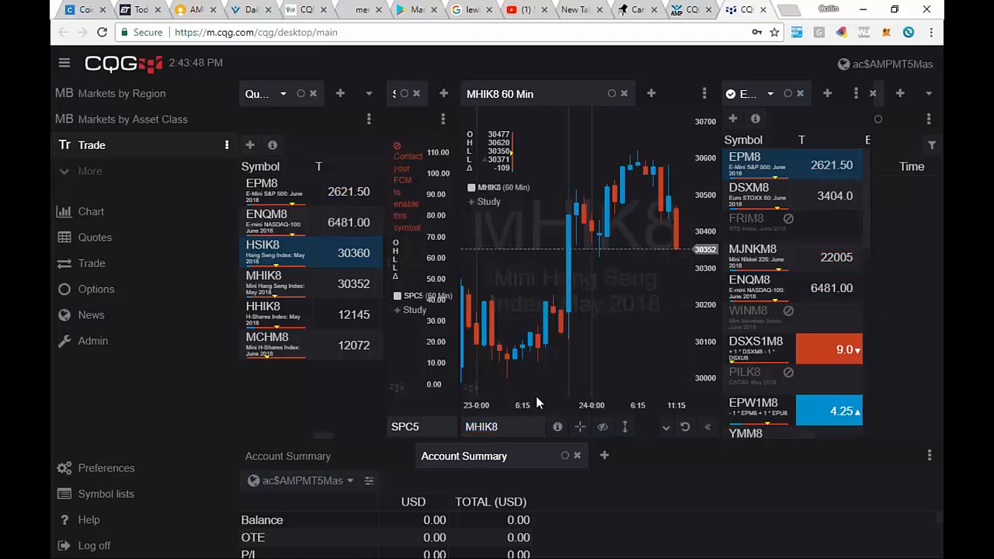
click(503, 426)
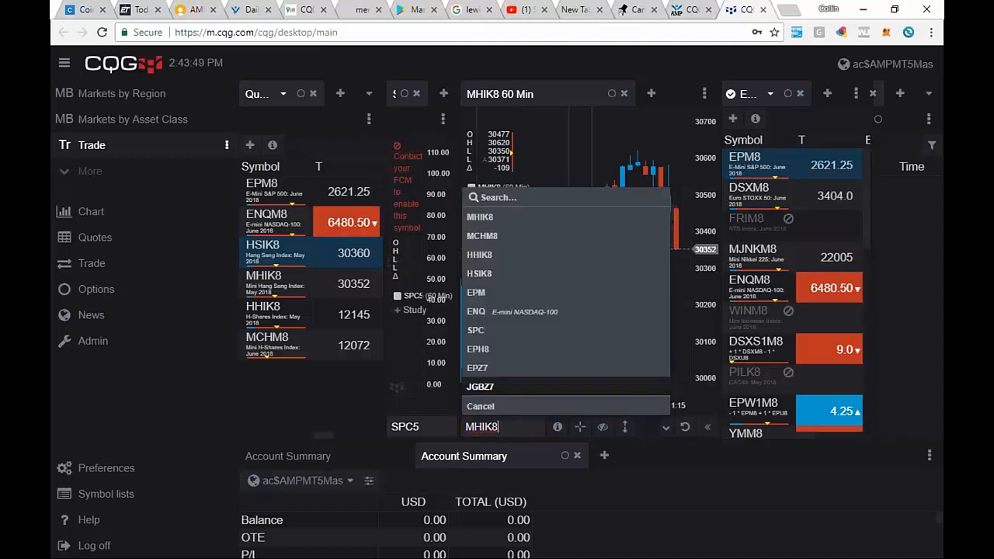
click(481, 236)
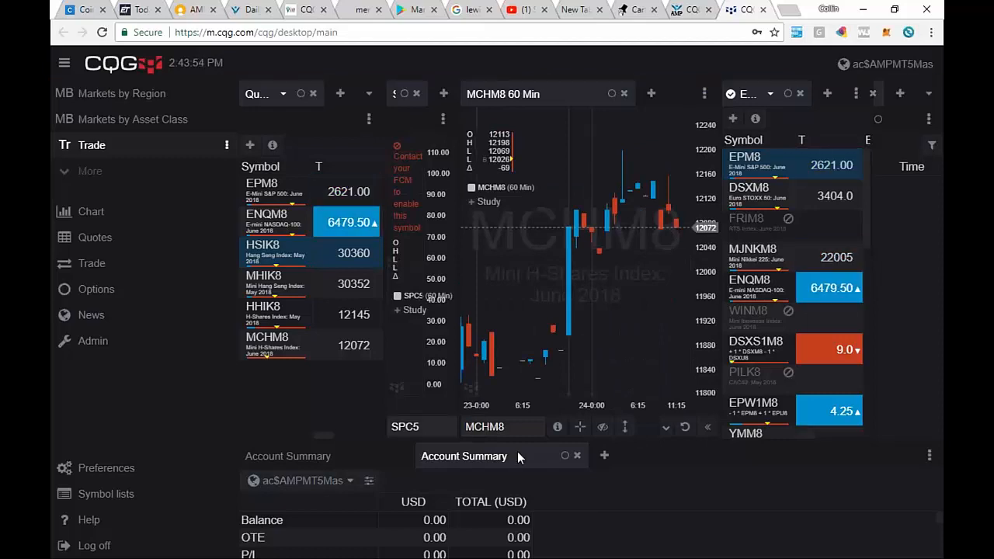
click(503, 426)
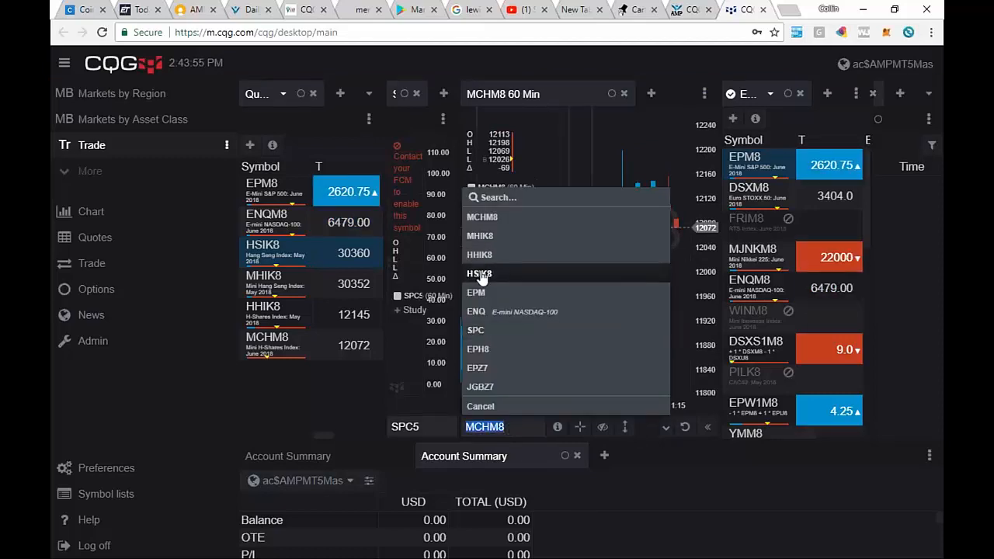
click(478, 273)
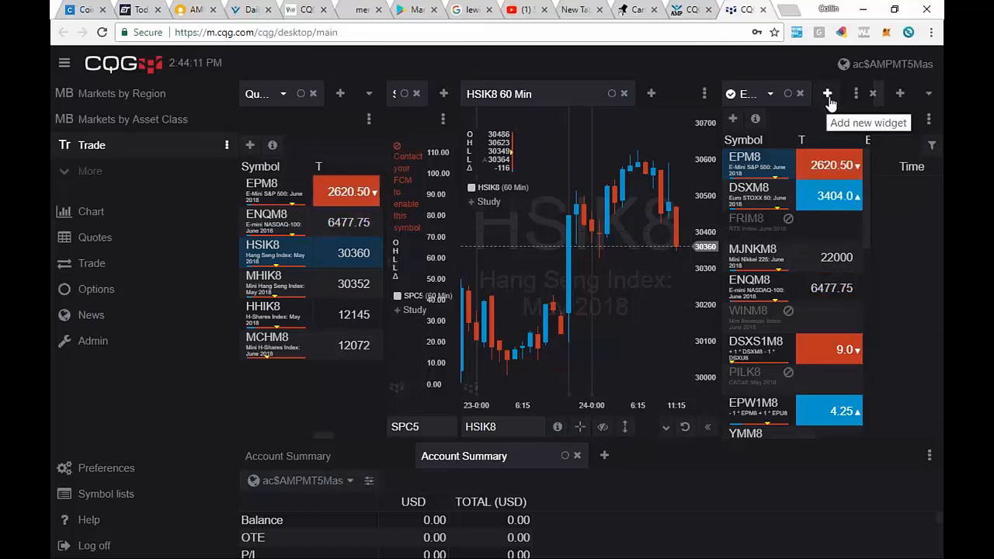
Add a HOT - Hybrid Order Ticket widget from the Trade group, showing the HSIK8 ladder
click(826, 93)
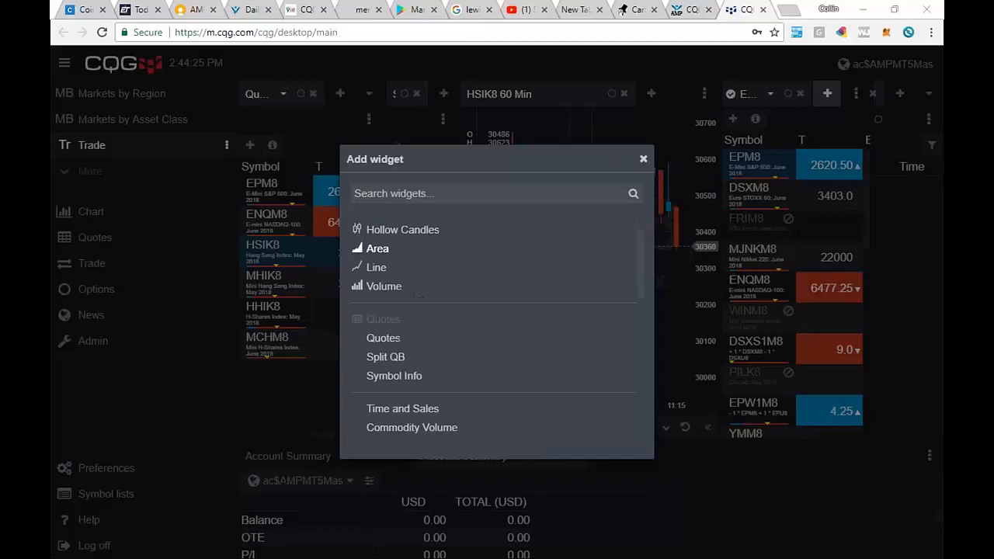
scroll(down, 3)
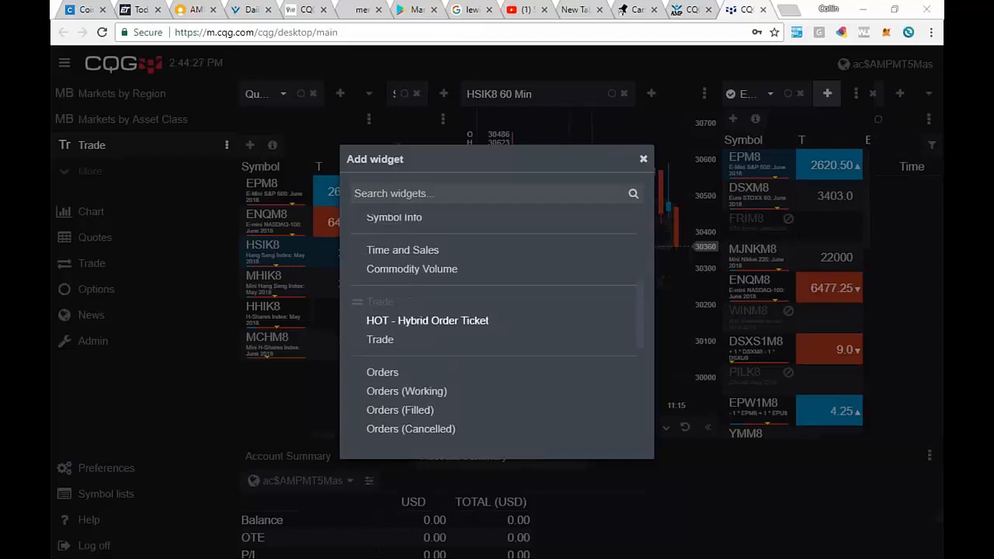
click(643, 159)
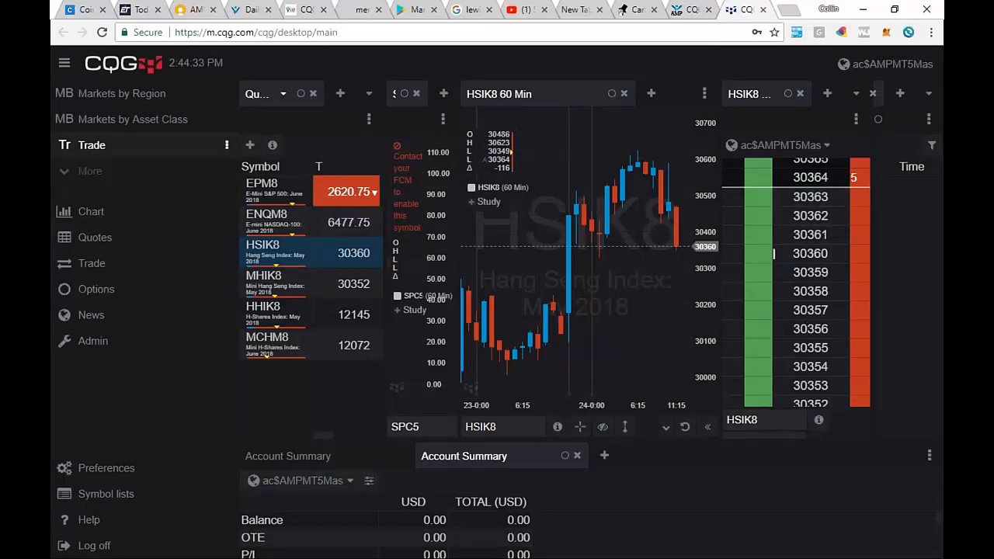
Cycle the order ticket's symbol through MCHM8 and HSIK8, ending on the HHIK8 ladder
click(742, 419)
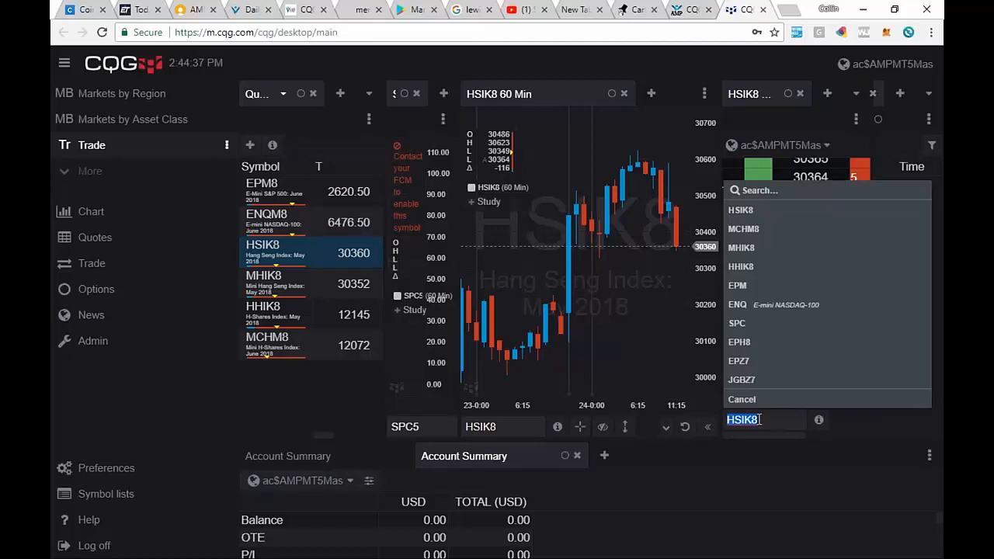
click(742, 229)
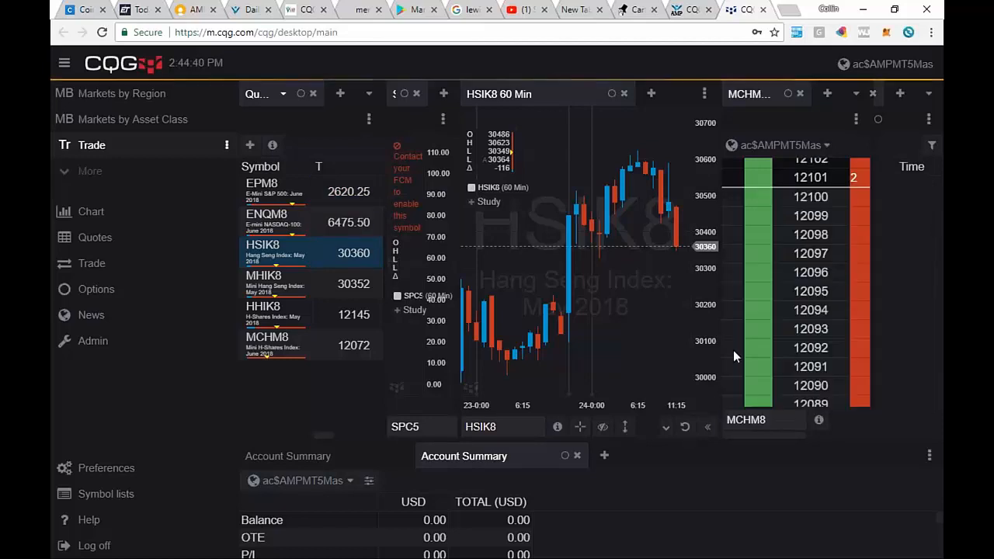
click(746, 419)
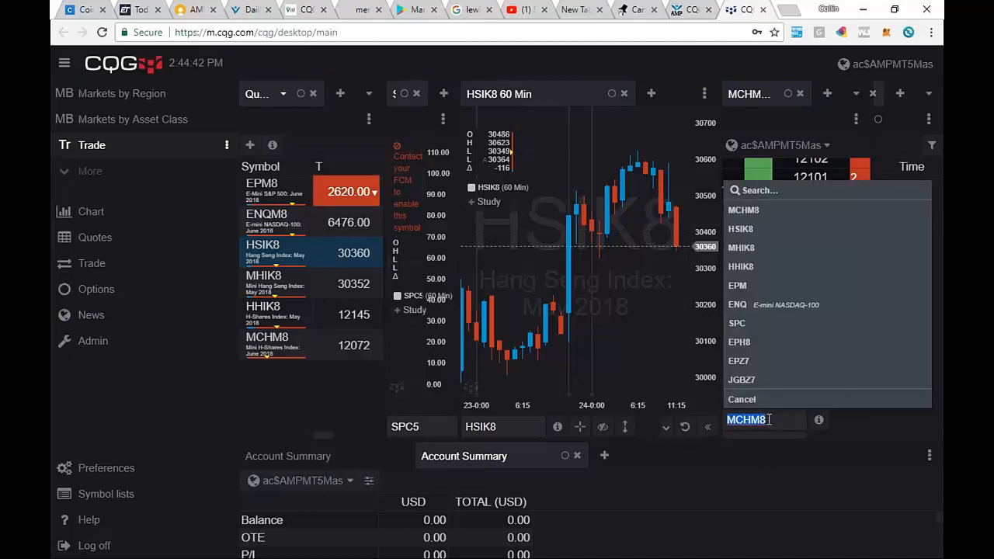
click(739, 229)
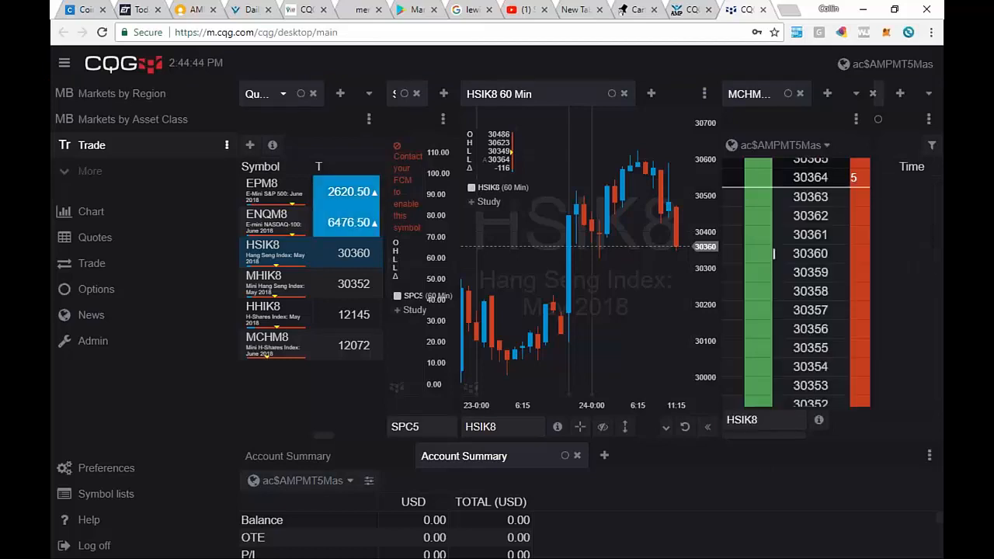
click(764, 419)
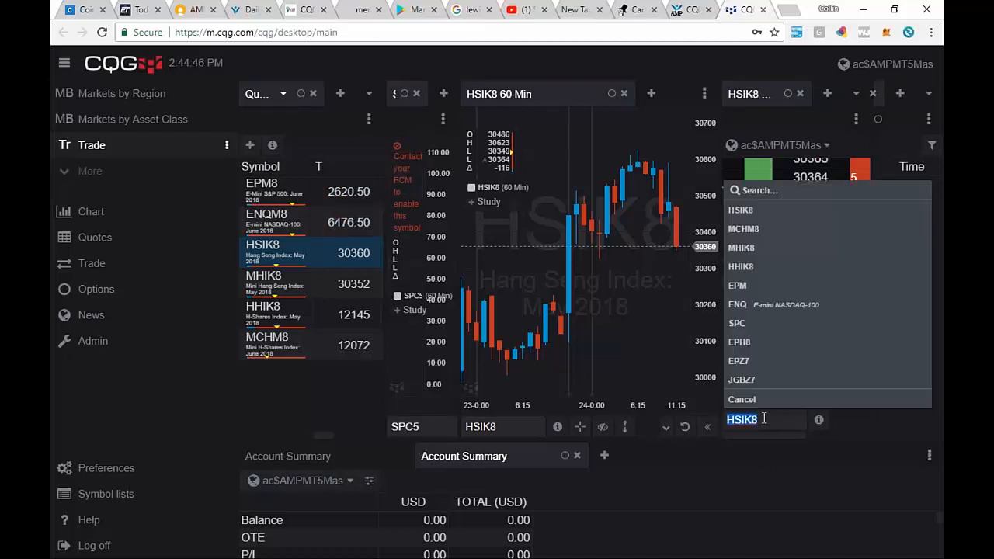
click(741, 267)
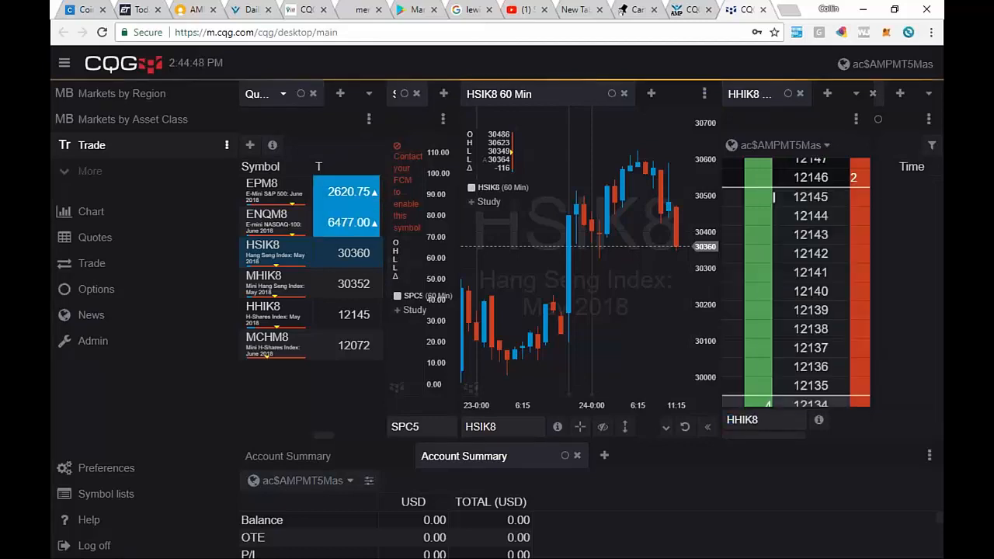